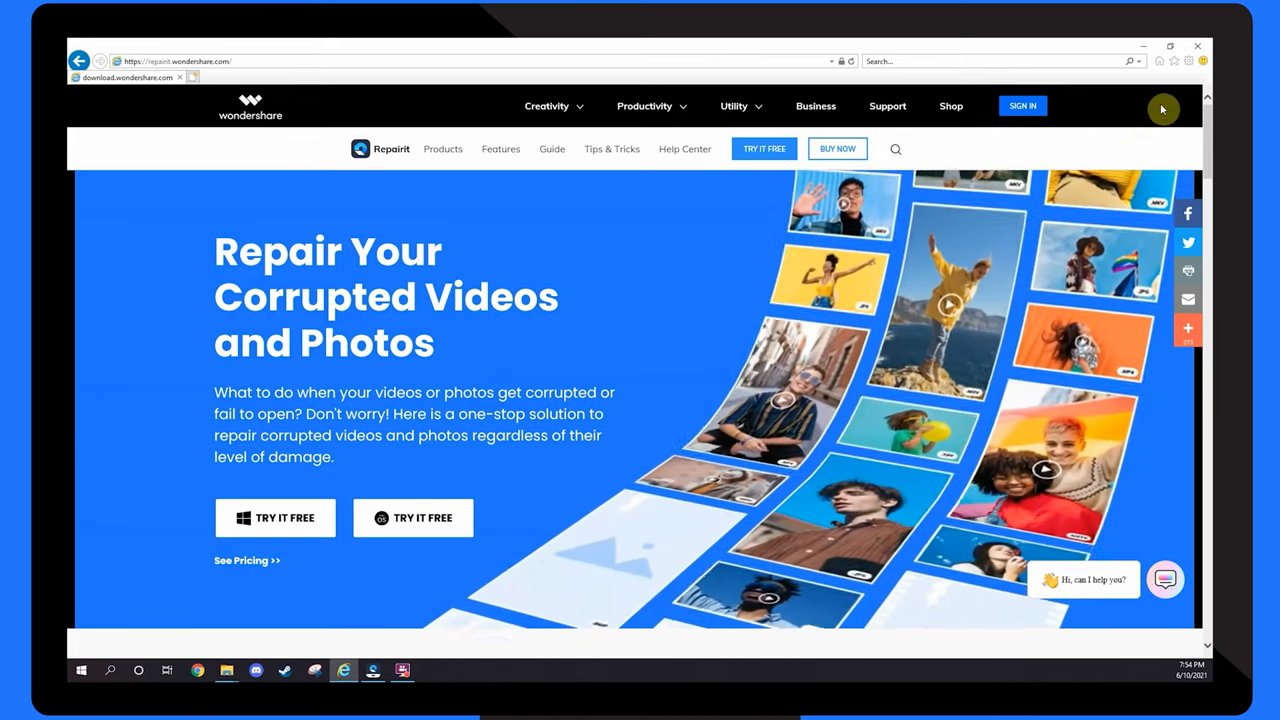
# Open Internet Options from the gear Tools menu
pyautogui.click(1190, 61)
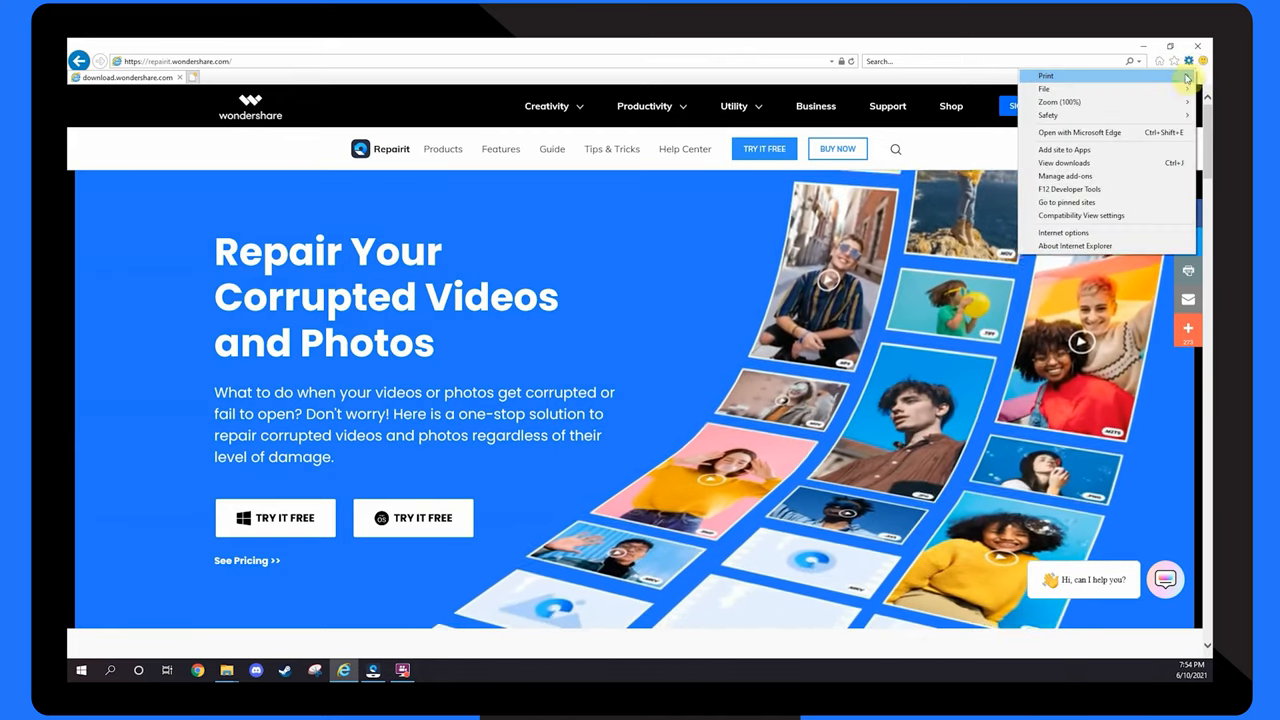
pyautogui.click(1063, 232)
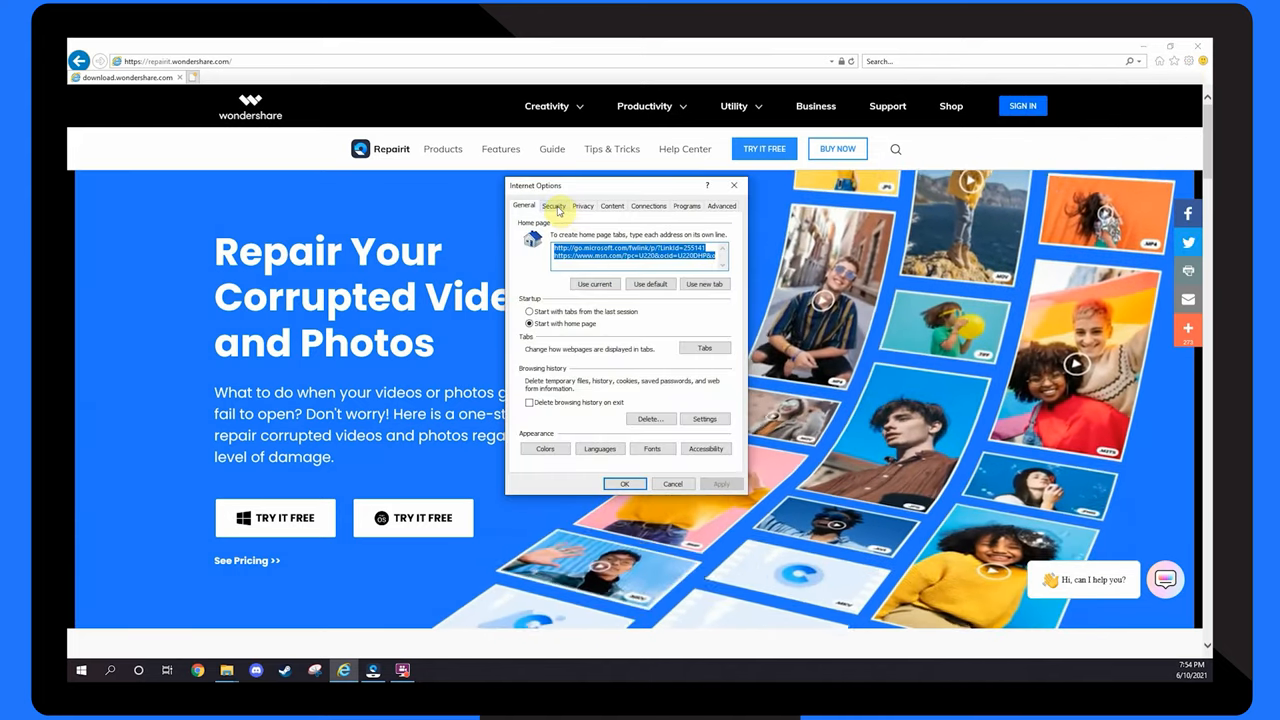
# Set Scripting of Java applets to Enable in the Internet zone's custom security level and confirm
pyautogui.click(554, 206)
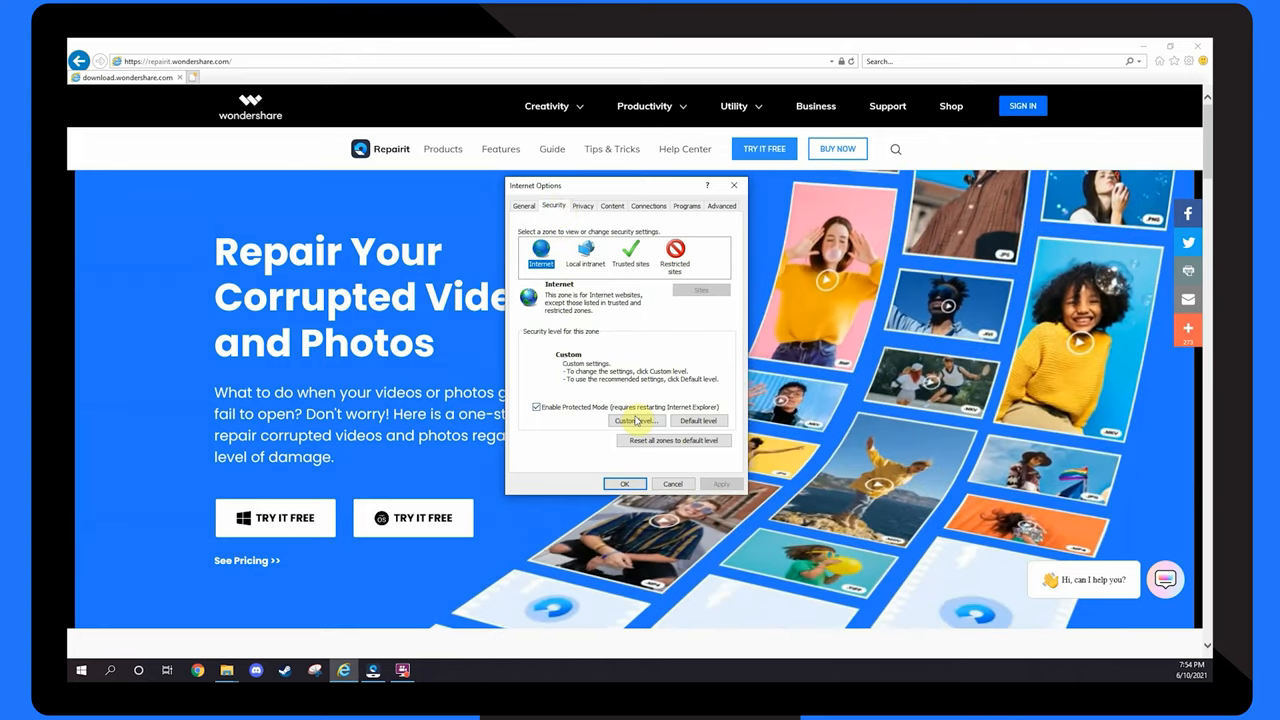
pyautogui.click(635, 420)
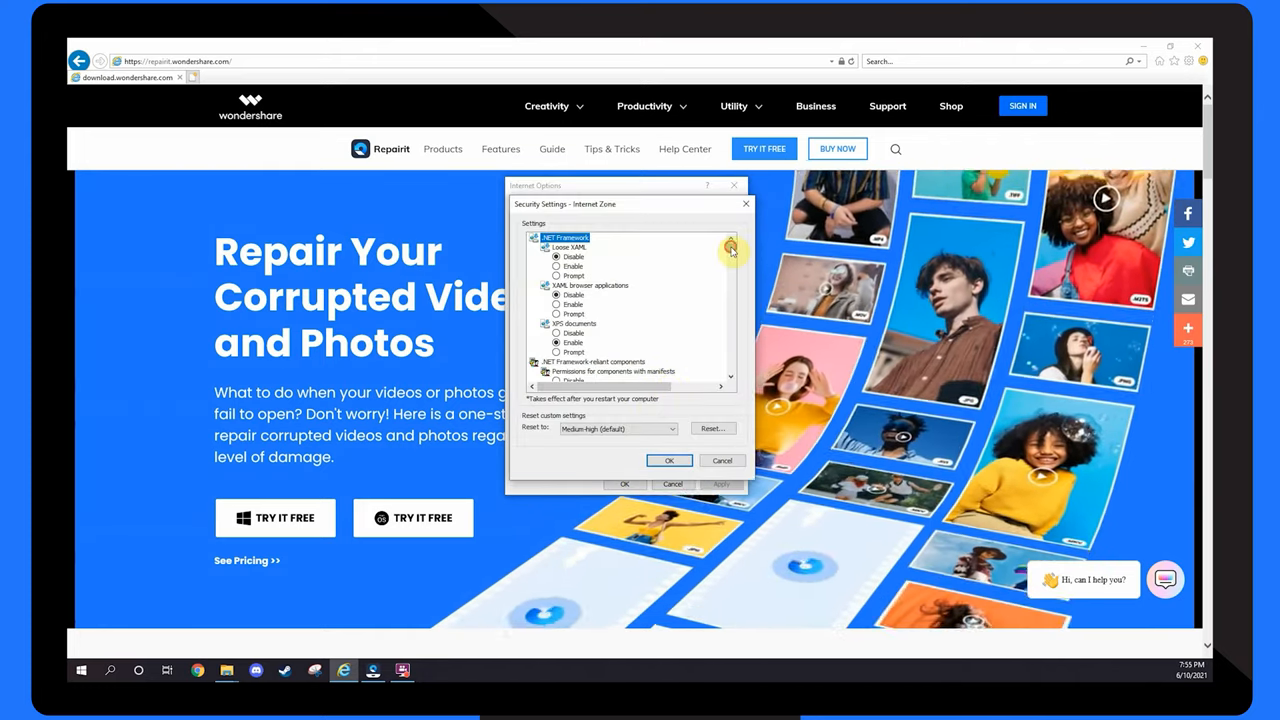
pyautogui.scroll(-3)
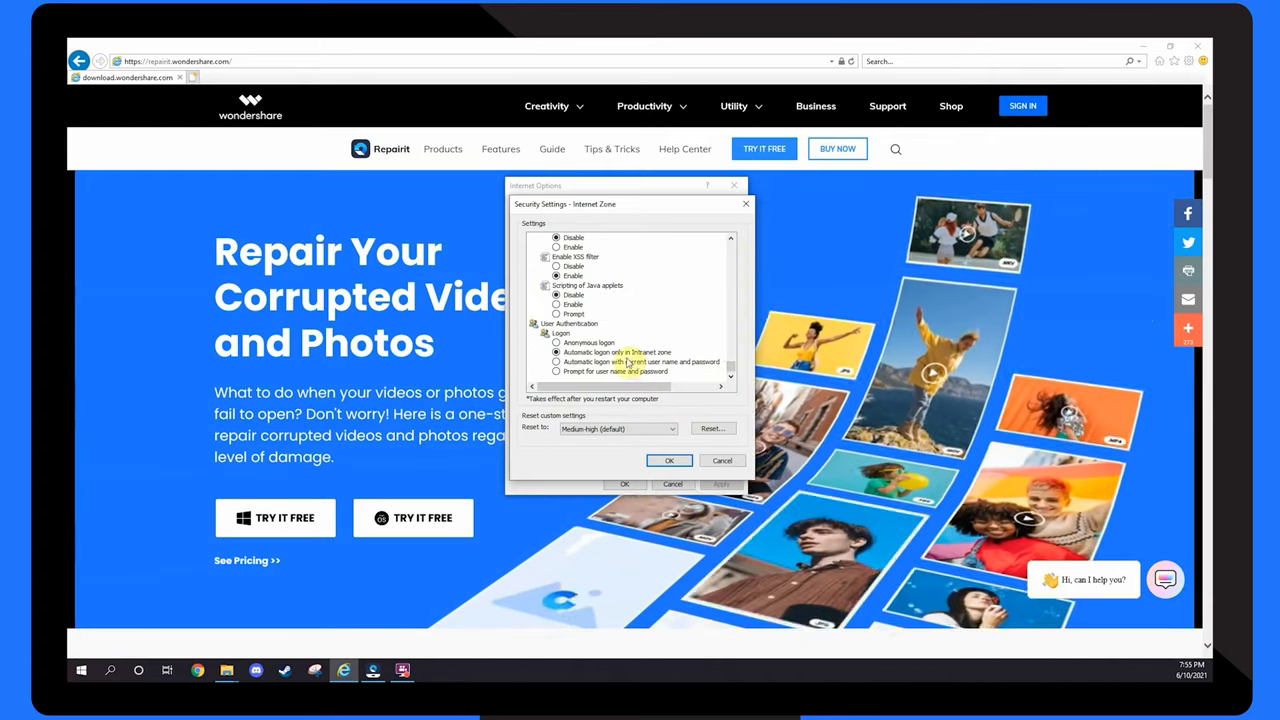
pyautogui.click(554, 304)
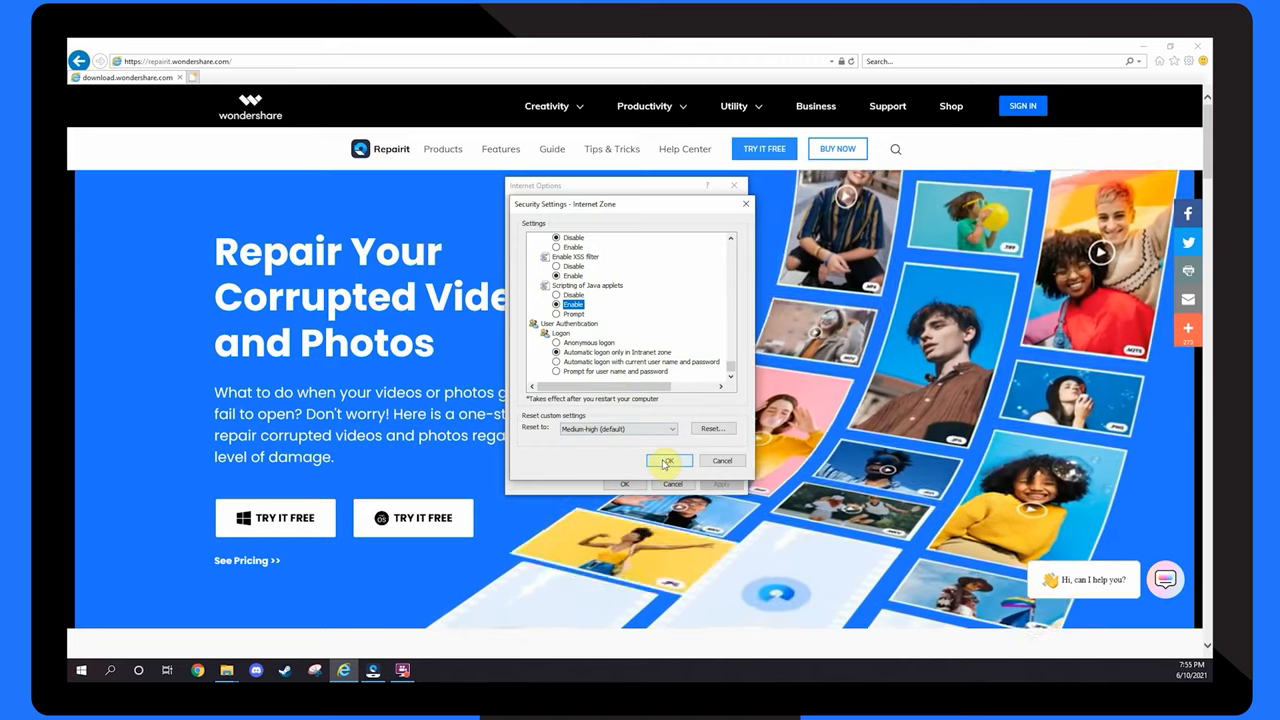
pyautogui.click(669, 461)
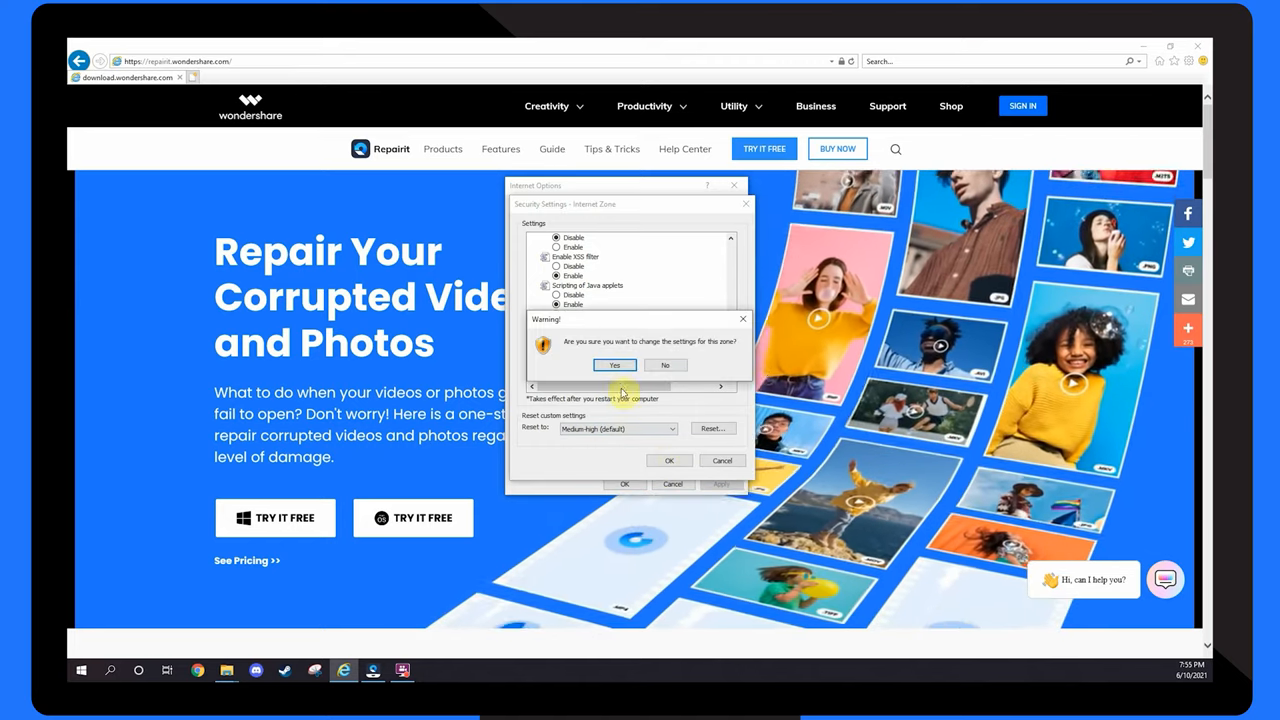
pyautogui.click(615, 365)
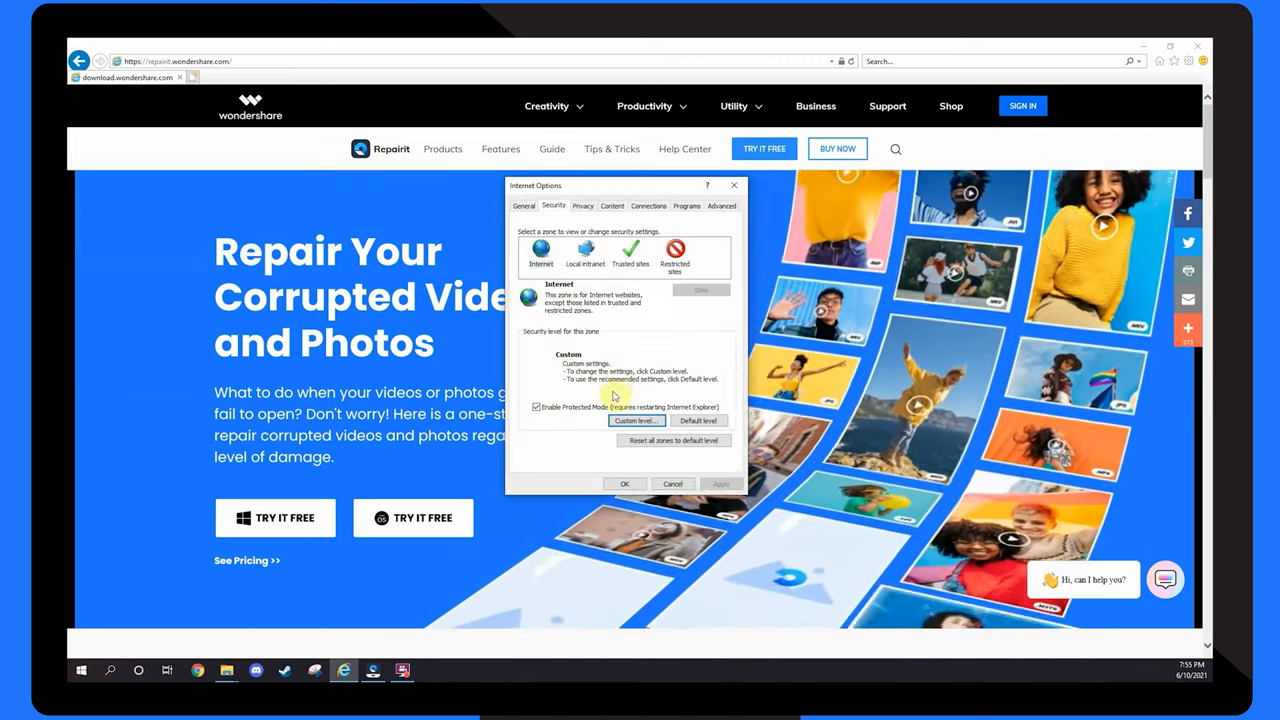